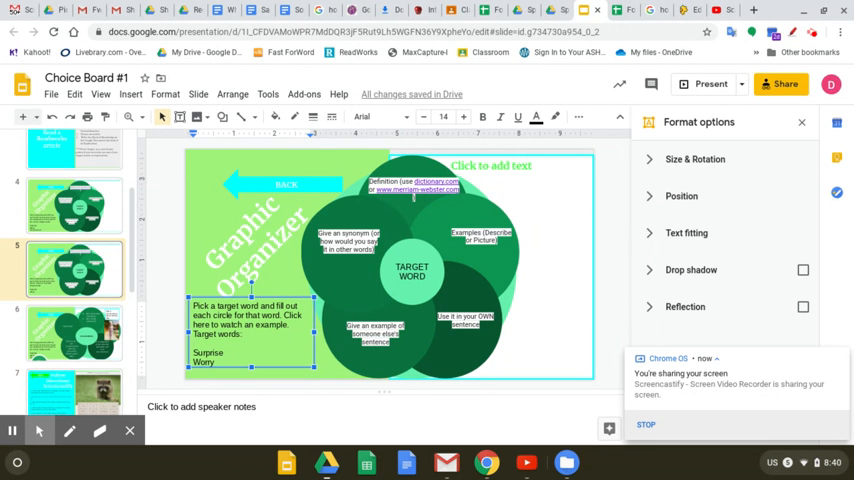
mouse_move(168, 368)
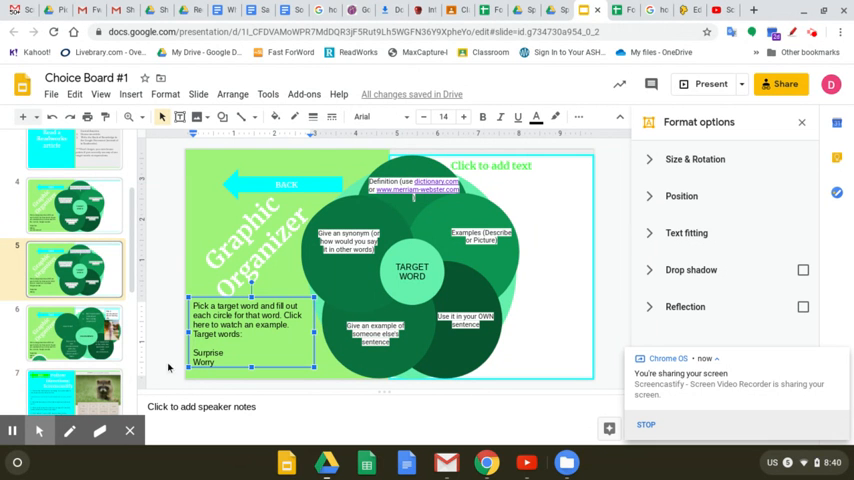
mouse_move(412, 292)
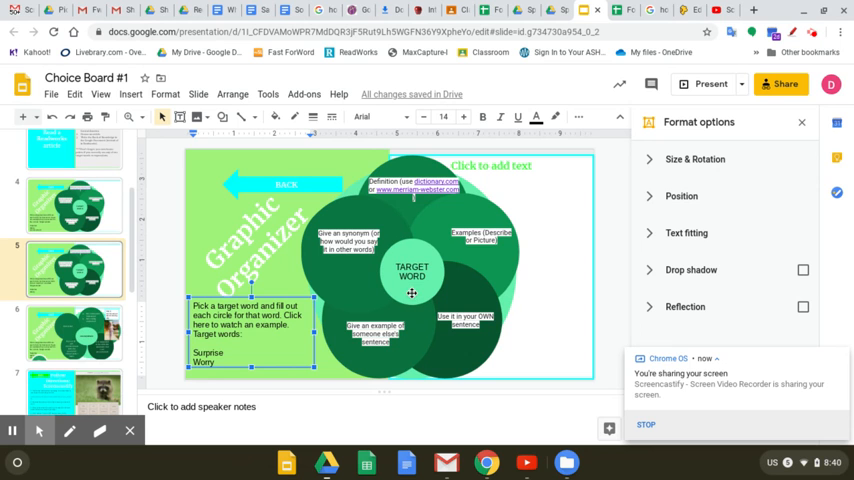
Replace the centre circle's TARGET WORD placeholder with UNCONCERNED, checking against the example slide
click(412, 270)
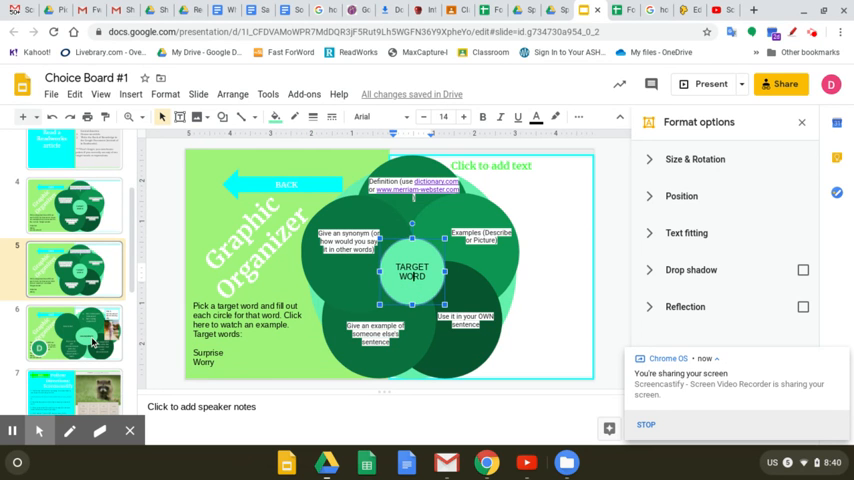
click(74, 332)
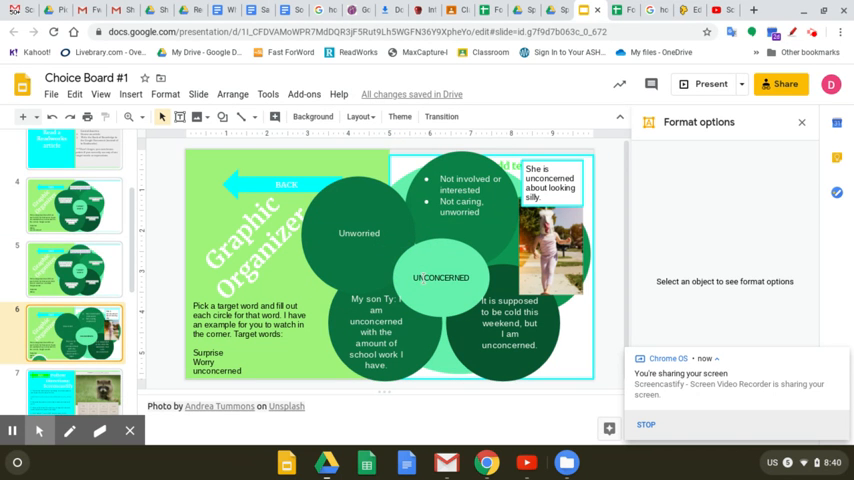
click(440, 276)
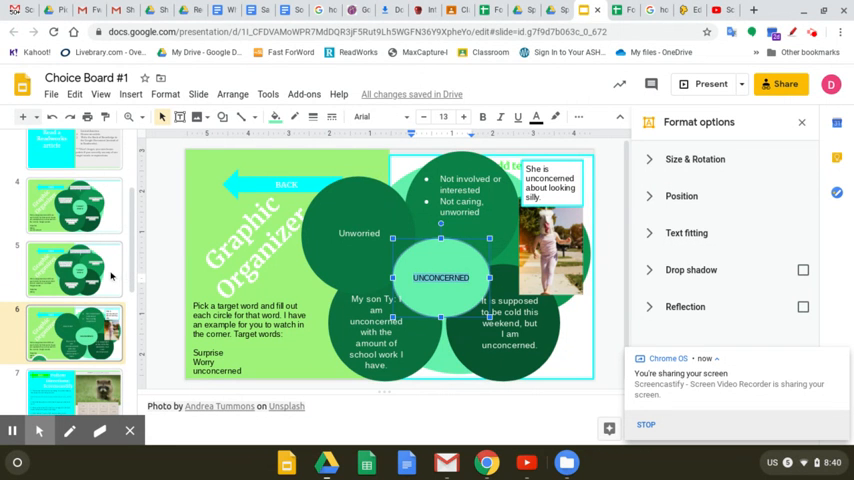
click(76, 268)
text(UNCONCERNED)
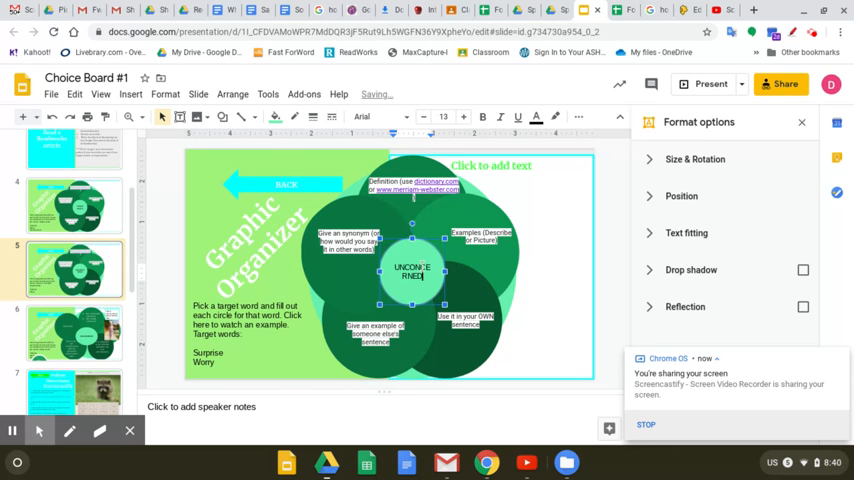
click(450, 276)
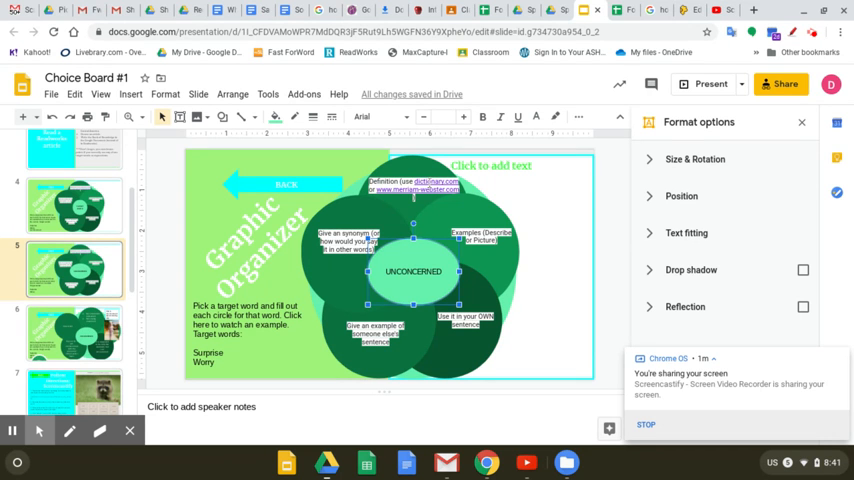
Copy the example's definition 'Not involved or interested, Not caring' into the top circle
click(428, 180)
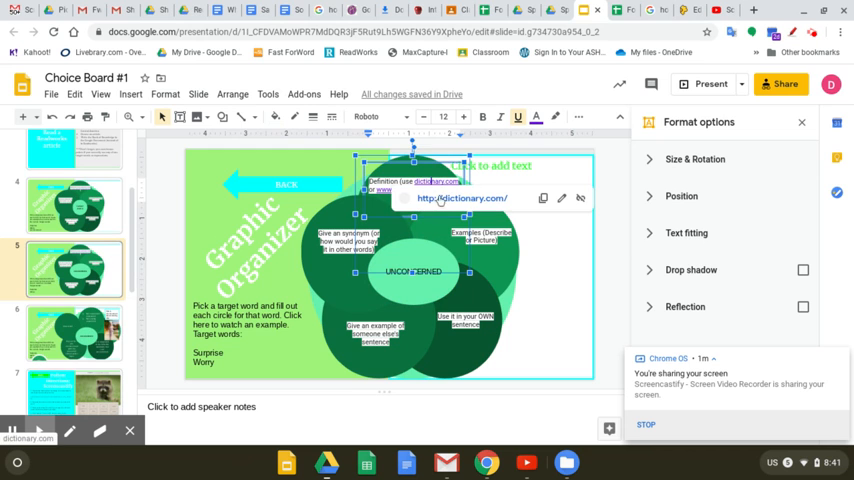
click(462, 198)
text(merriam-webster.com))
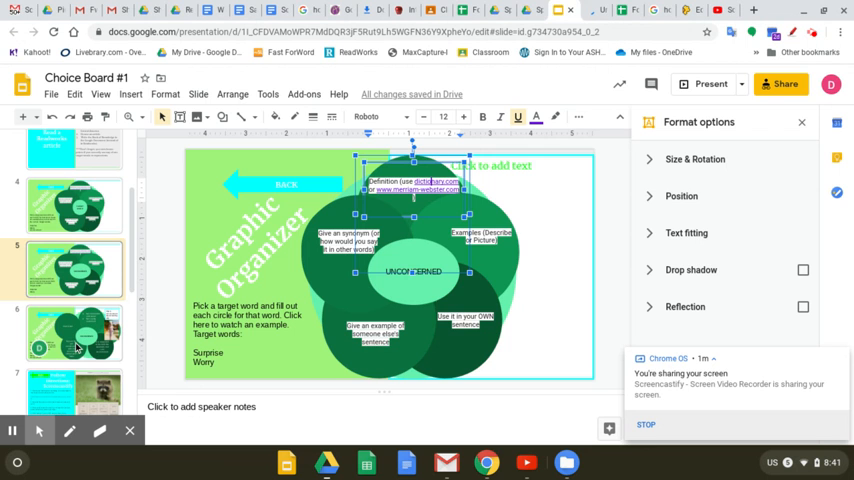
click(76, 332)
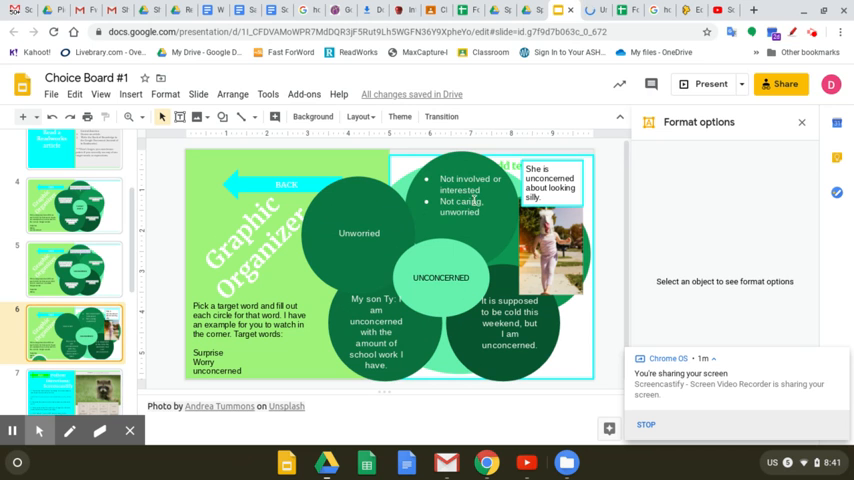
click(460, 196)
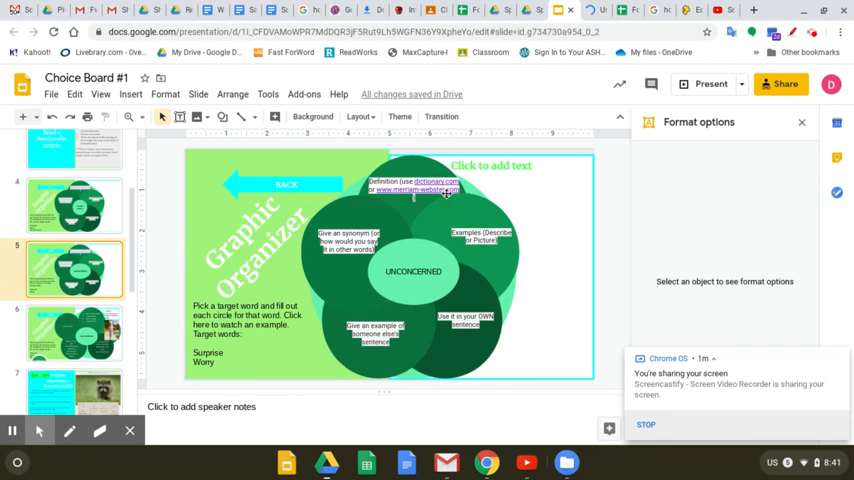
click(414, 190)
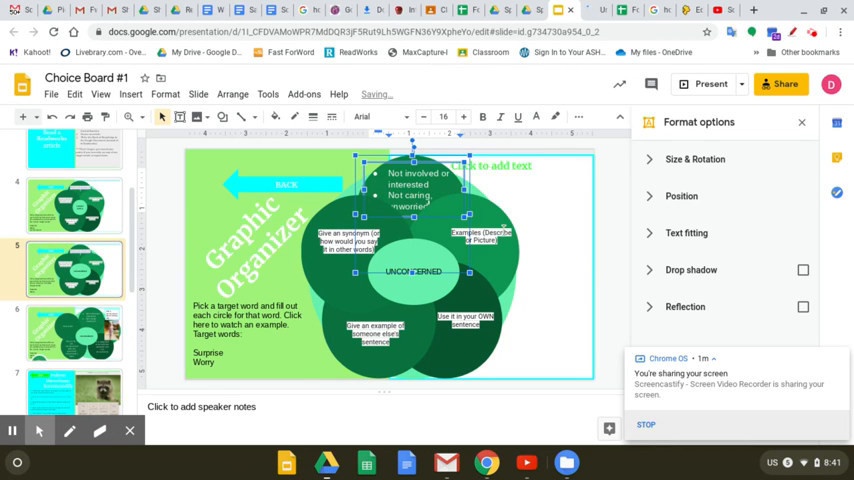
click(480, 236)
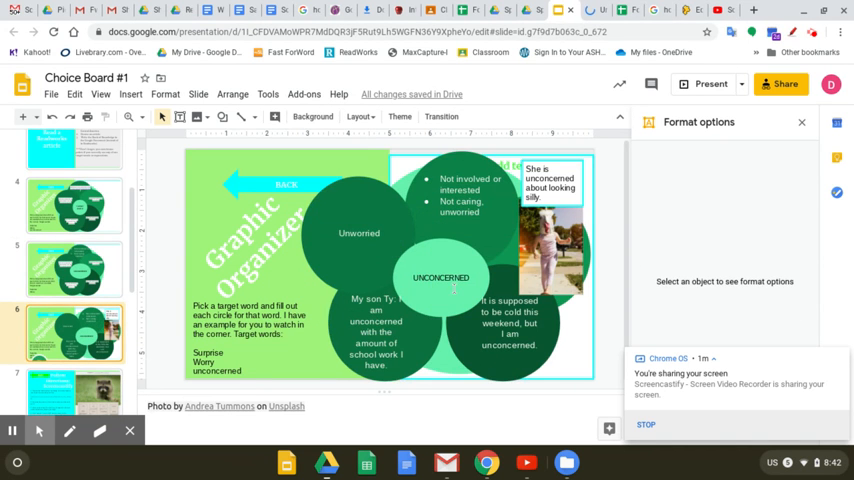
click(550, 256)
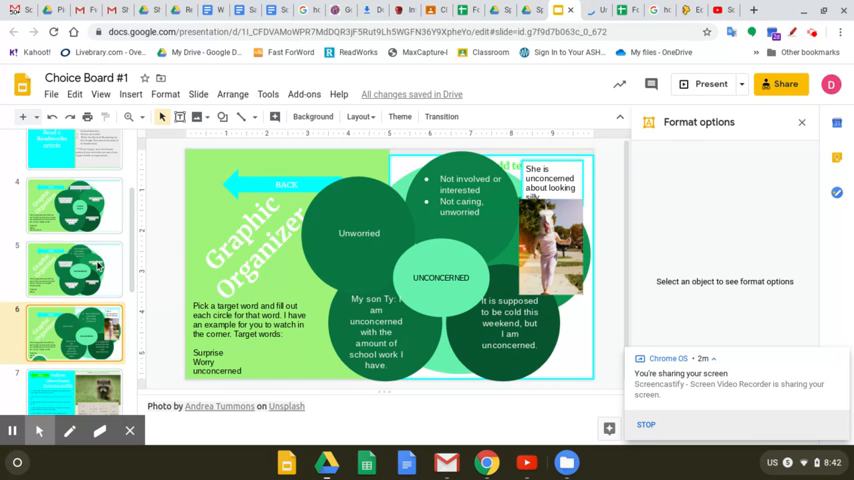
Resize the caption 'She is unconcerned about looking silly.' and place it right of the photo
click(76, 264)
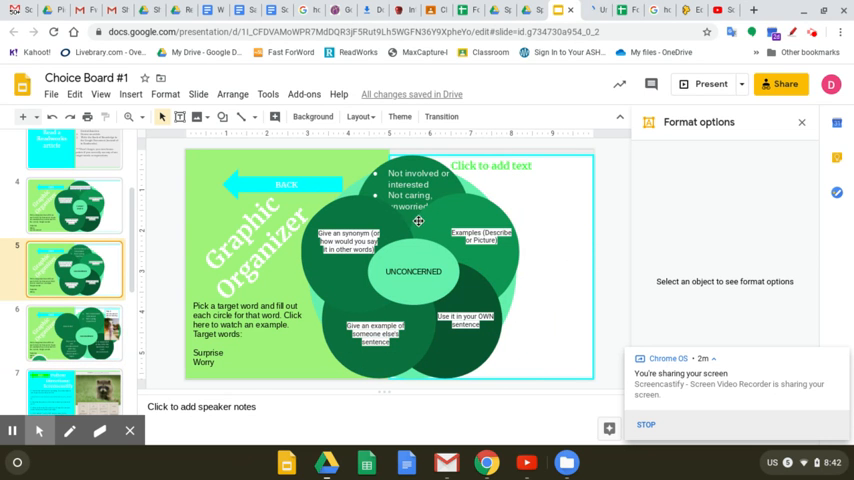
mouse_move(462, 224)
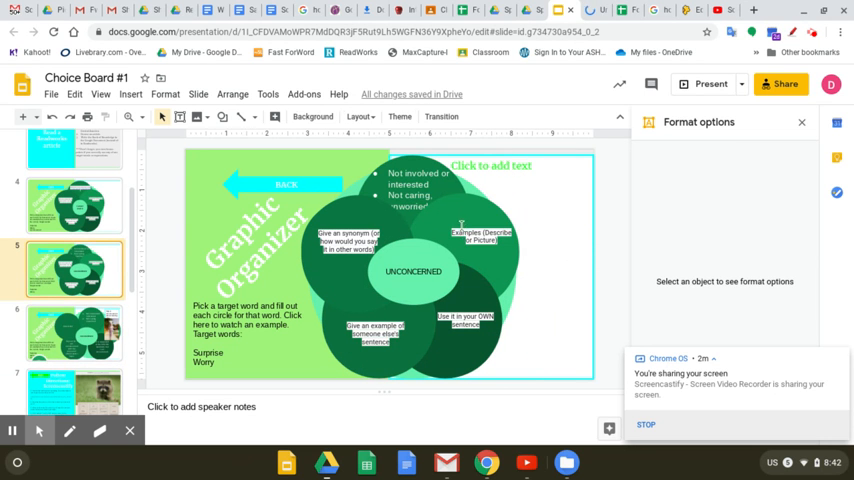
click(482, 236)
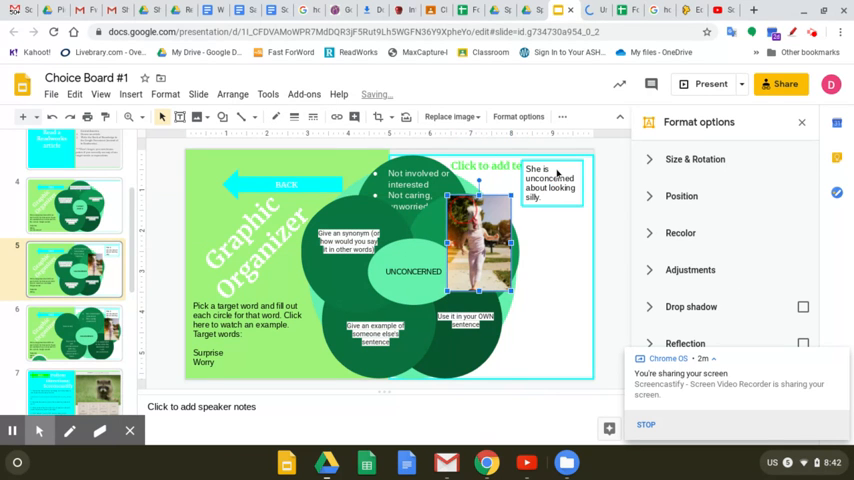
mouse_move(528, 164)
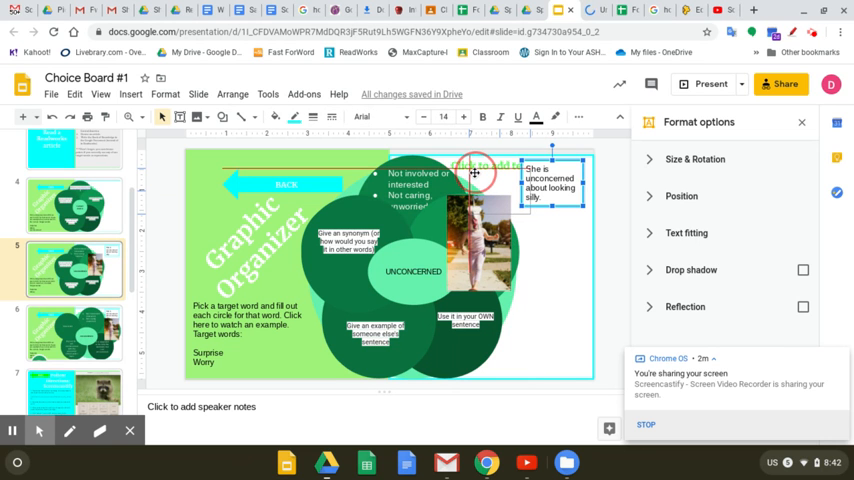
drag(556, 188, 496, 196)
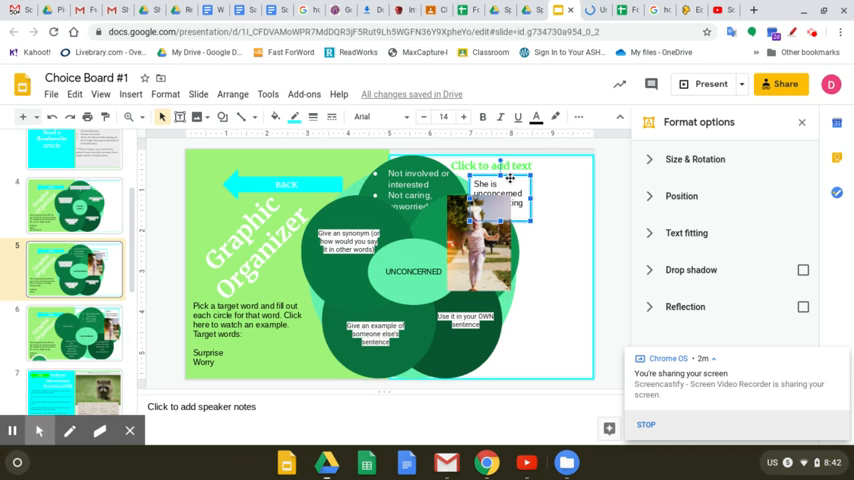
drag(510, 180, 544, 224)
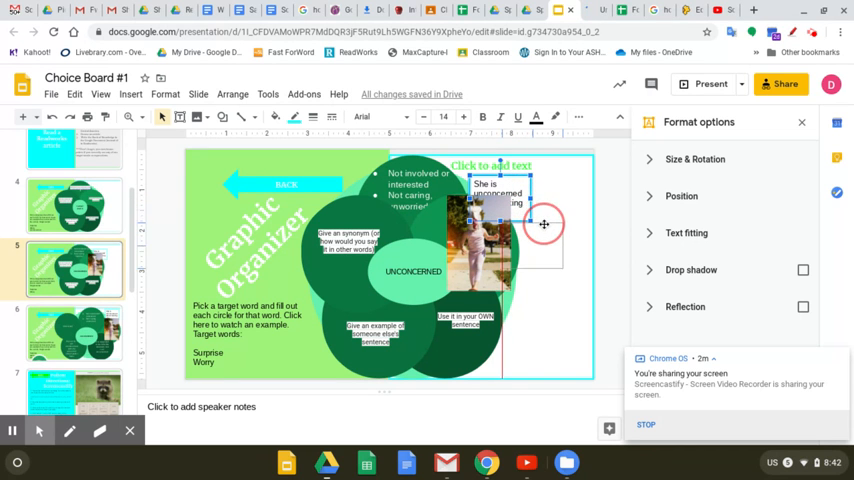
drag(500, 196, 532, 244)
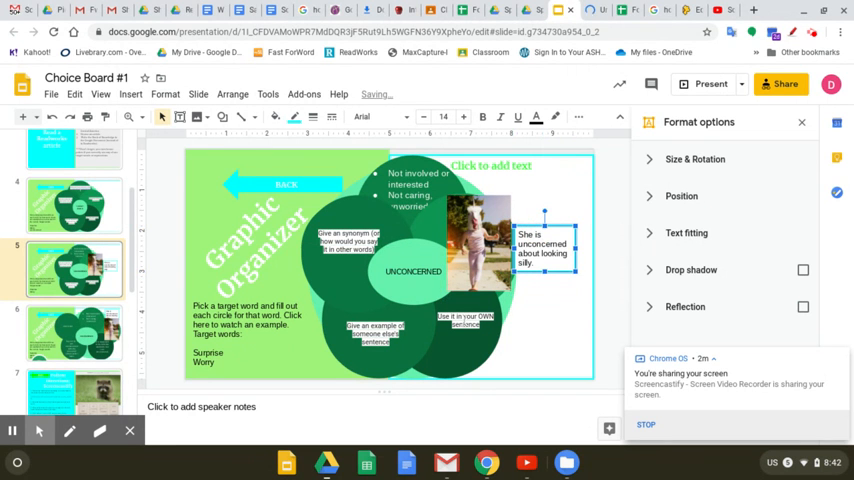
Compare the organizer's bottom circle with the example's sentence about Ty, ending on the example
click(466, 322)
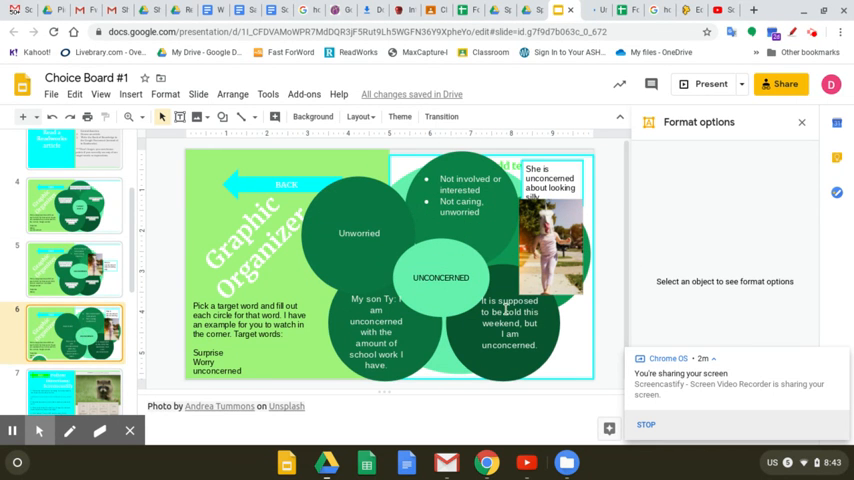
click(510, 320)
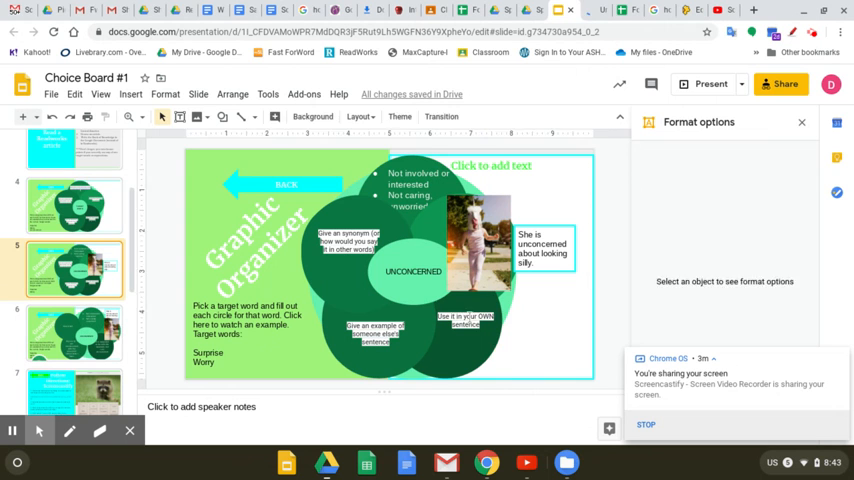
click(466, 318)
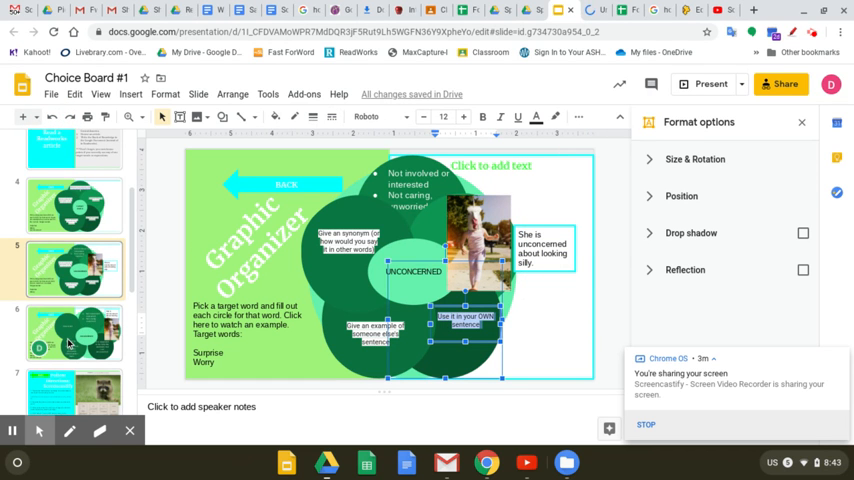
click(76, 332)
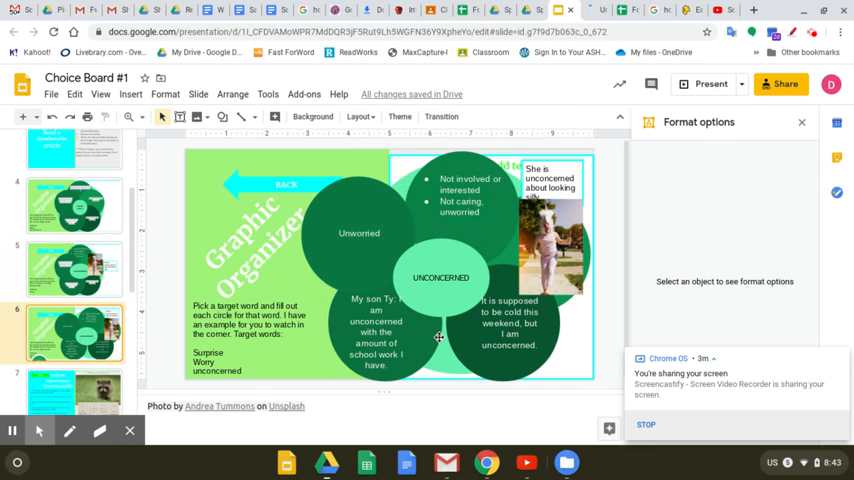
click(510, 324)
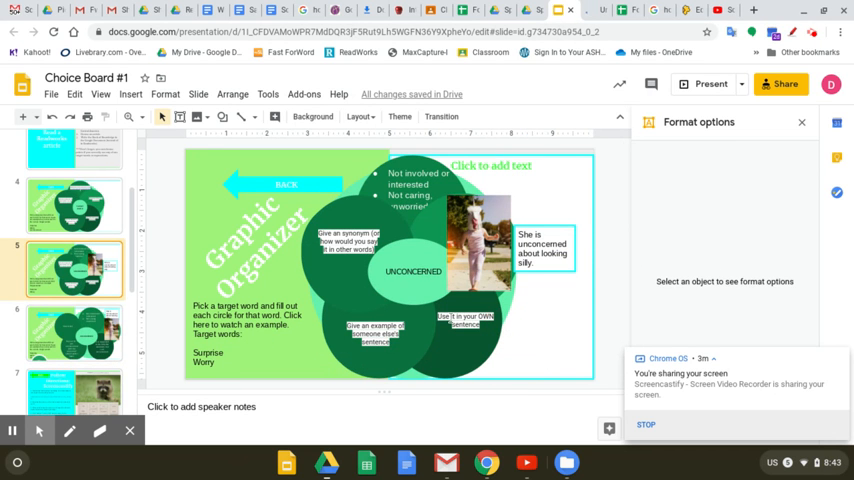
click(466, 318)
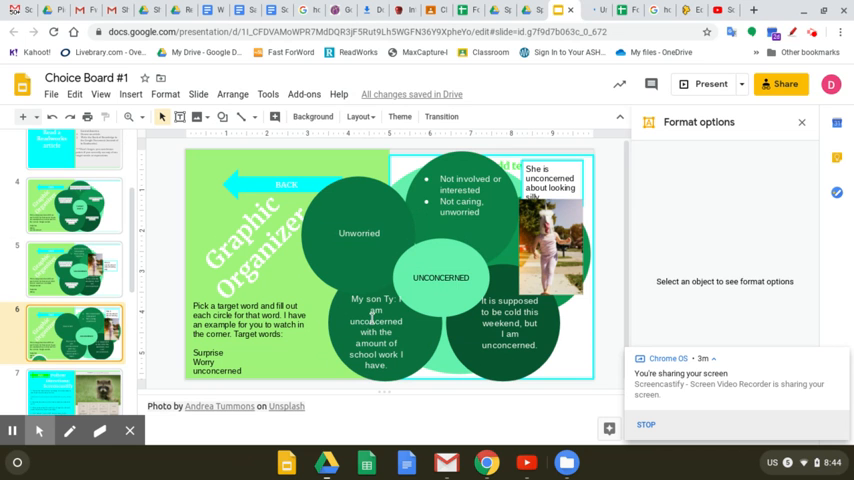
Copy the son's sentence circle from the example and paste it onto the organizer
click(376, 330)
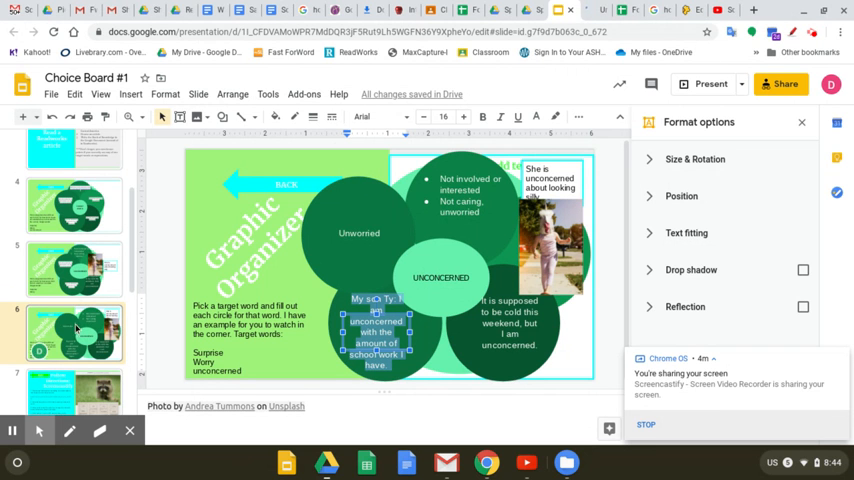
click(76, 268)
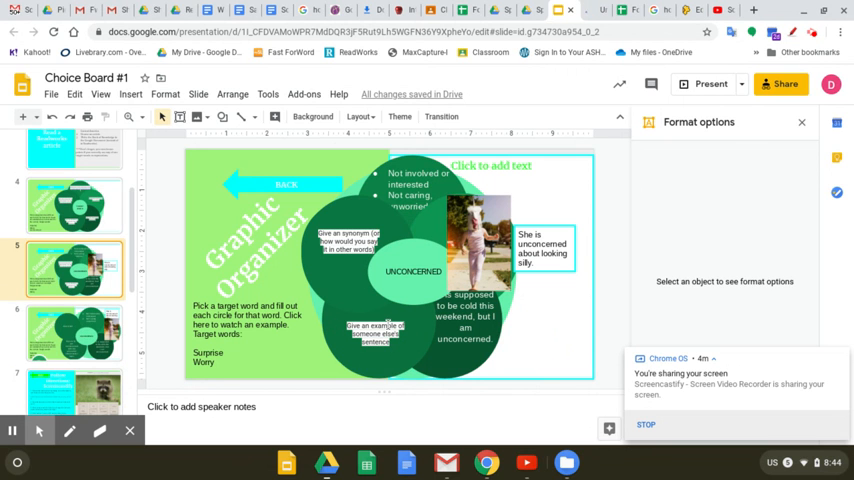
click(376, 332)
text(unconcerned with the amount of school work I have.)
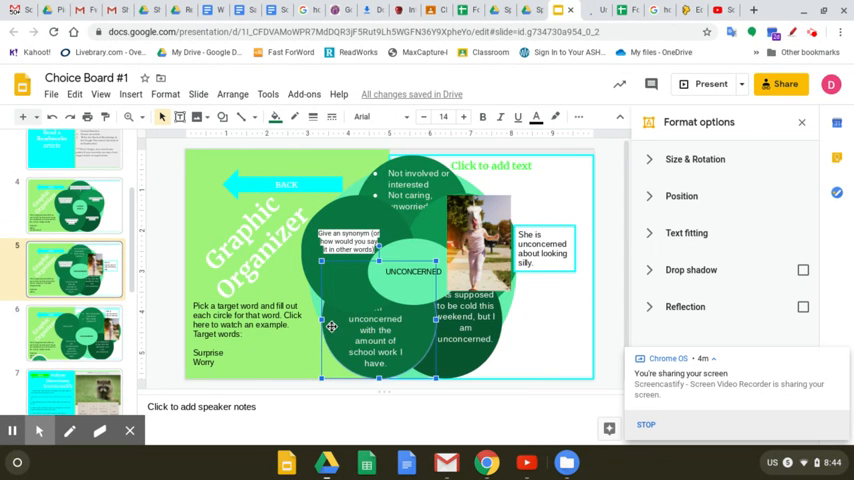
Arrange the pasted circle's order and edit its text to Ty's sentence about school work
right_click(356, 330)
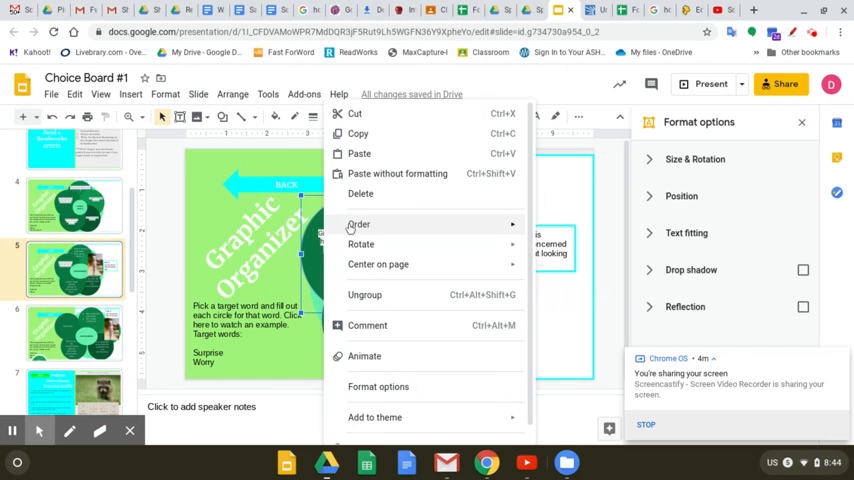
mouse_move(358, 224)
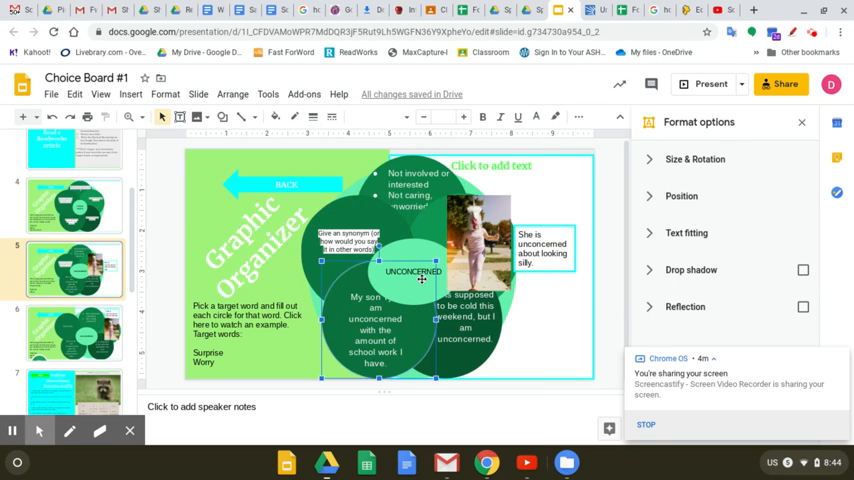
right_click(412, 270)
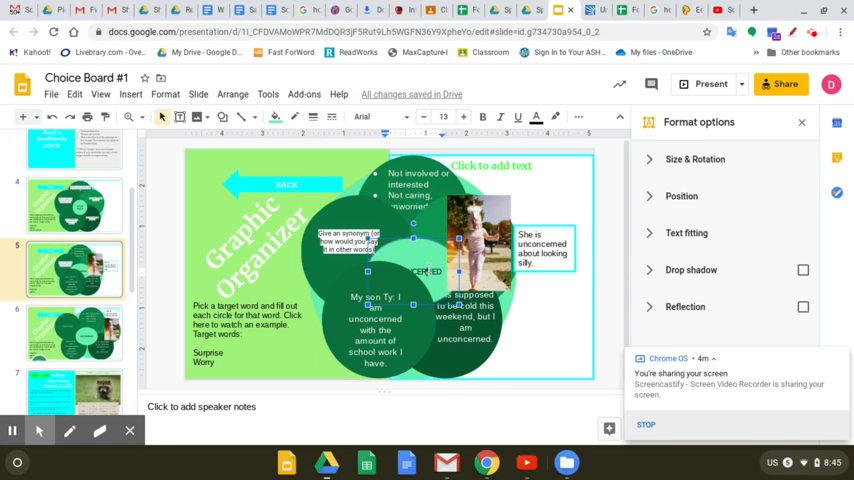
click(424, 256)
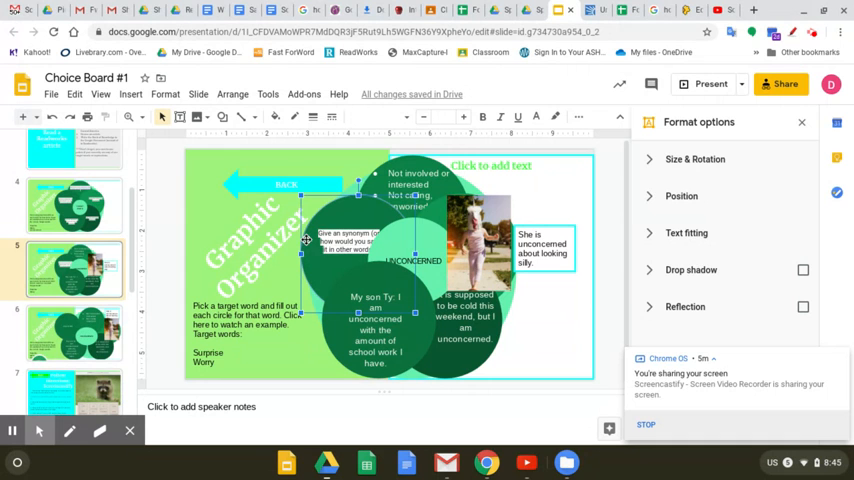
click(76, 330)
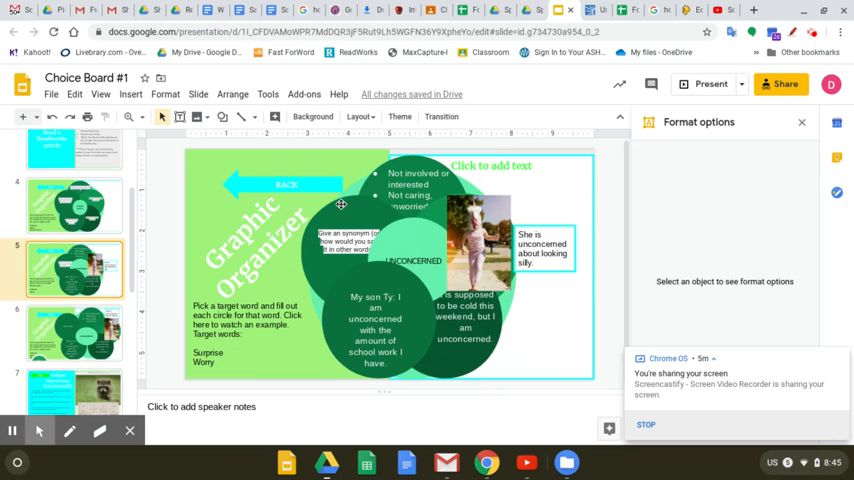
click(348, 240)
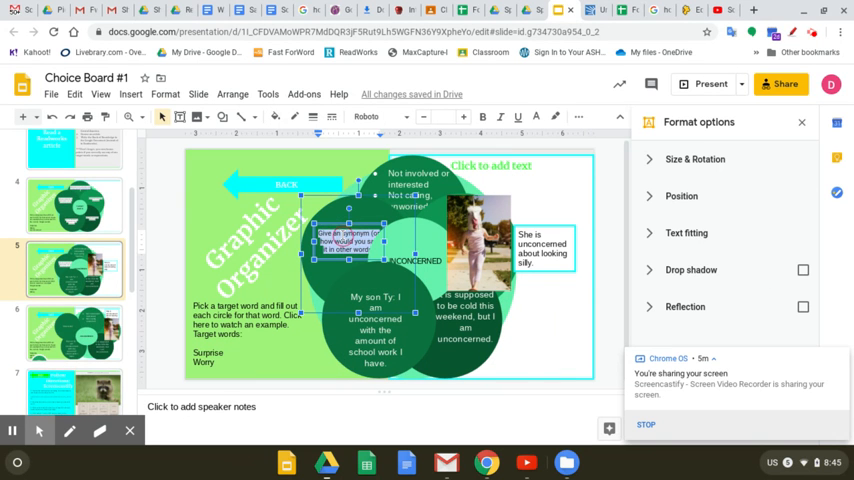